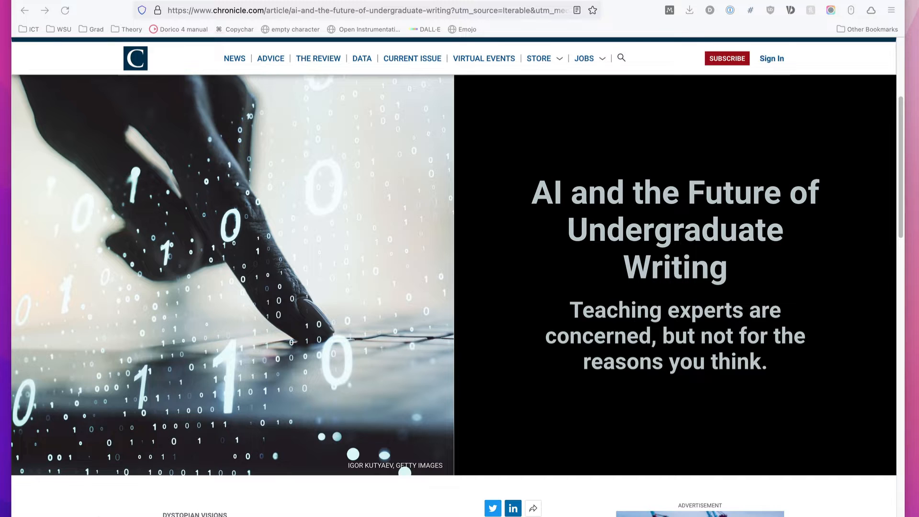
Scroll through the page and point out the site domain in the article's address
scroll("down", 3)
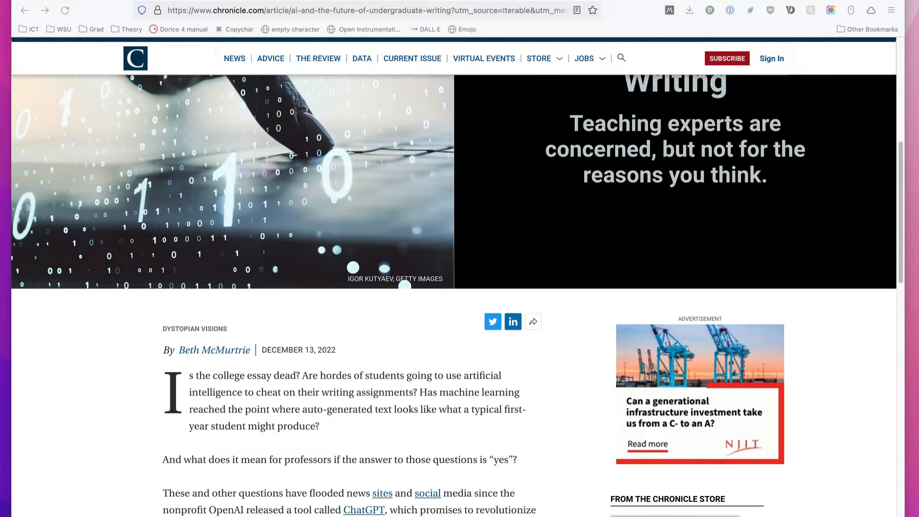
scroll("down", 3)
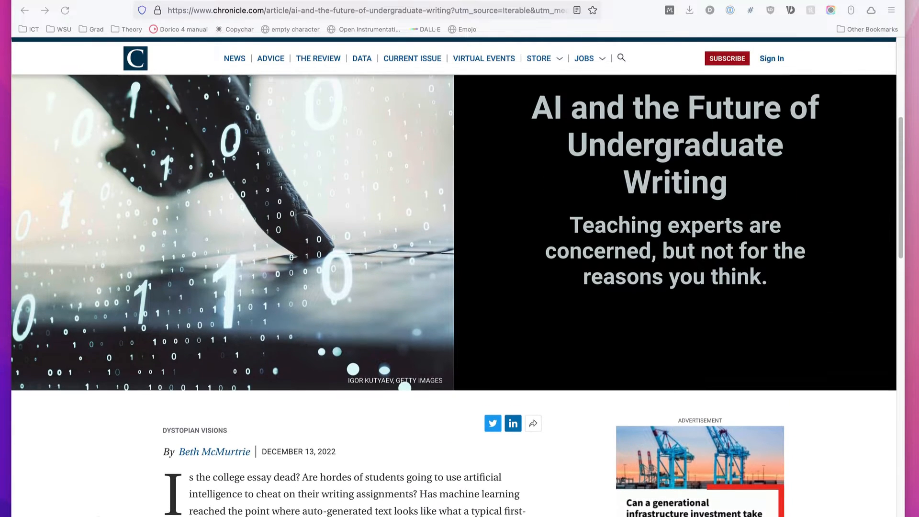
scroll("down", 3)
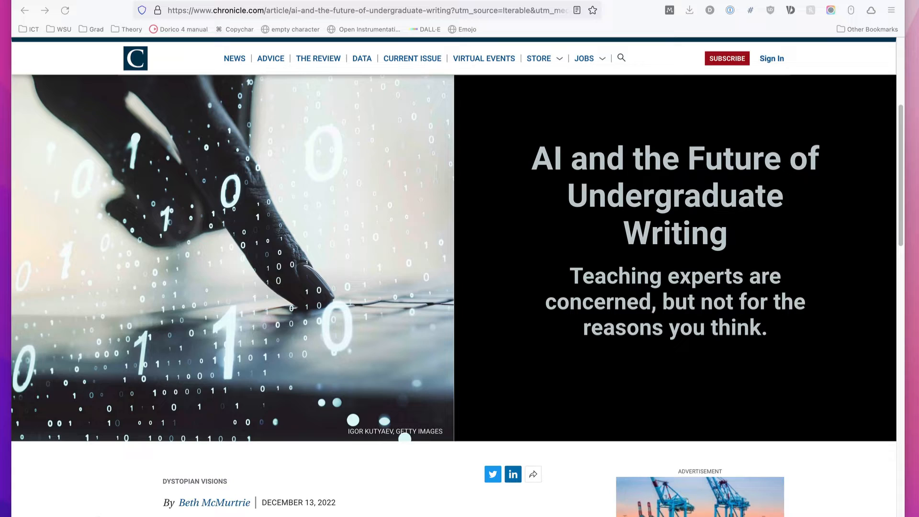
scroll("down", 3)
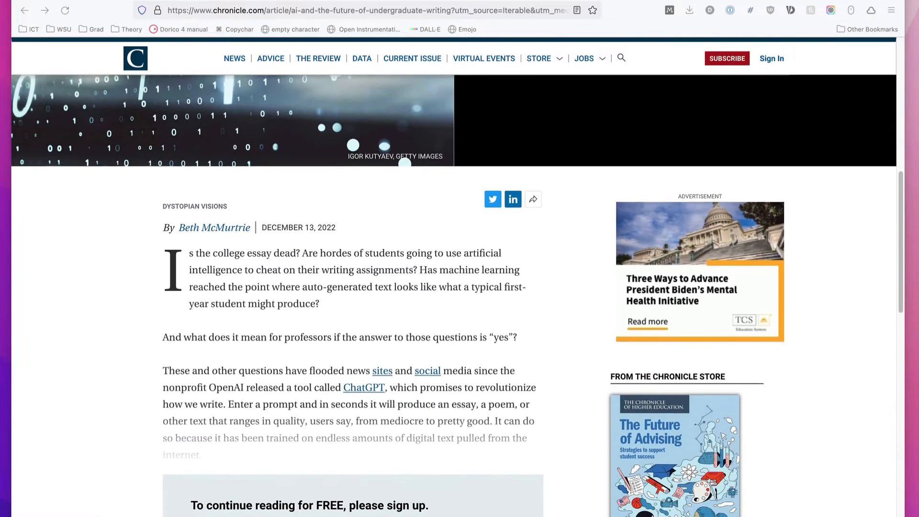
scroll("down", 3)
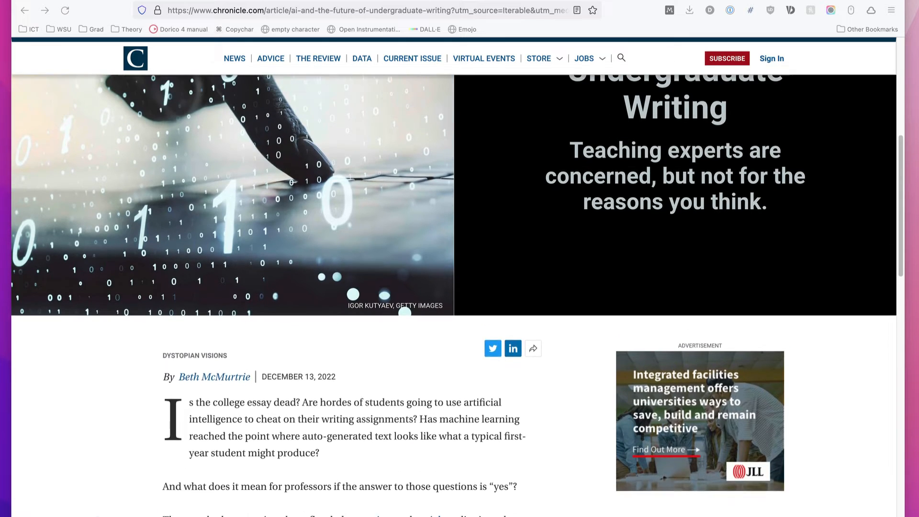
scroll("down", 3)
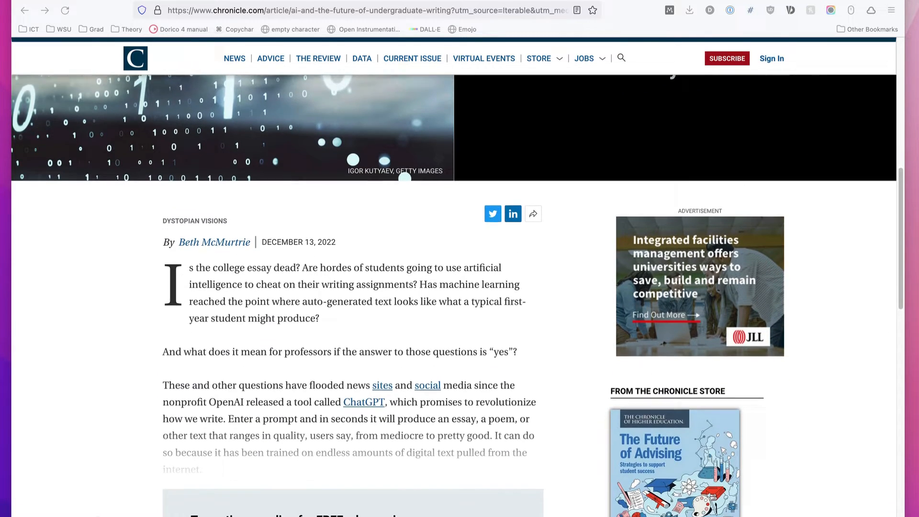
scroll("down", 3)
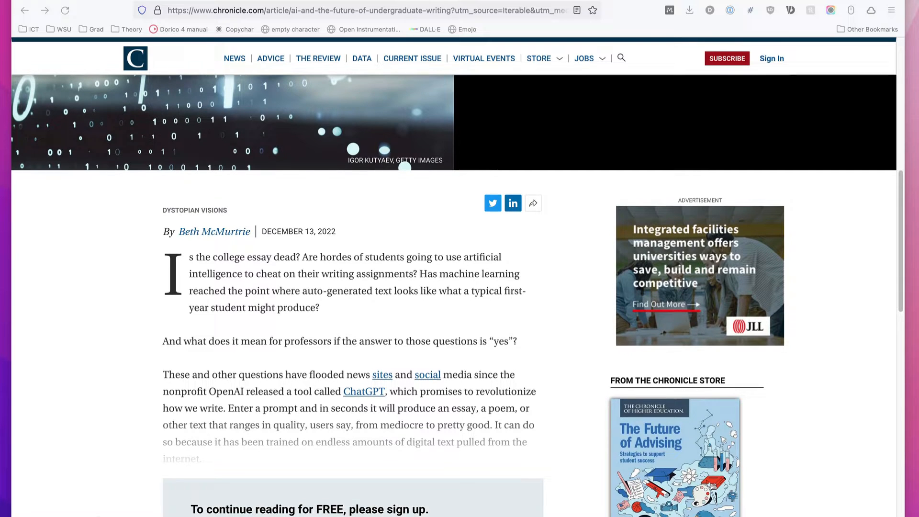
scroll("down", 3)
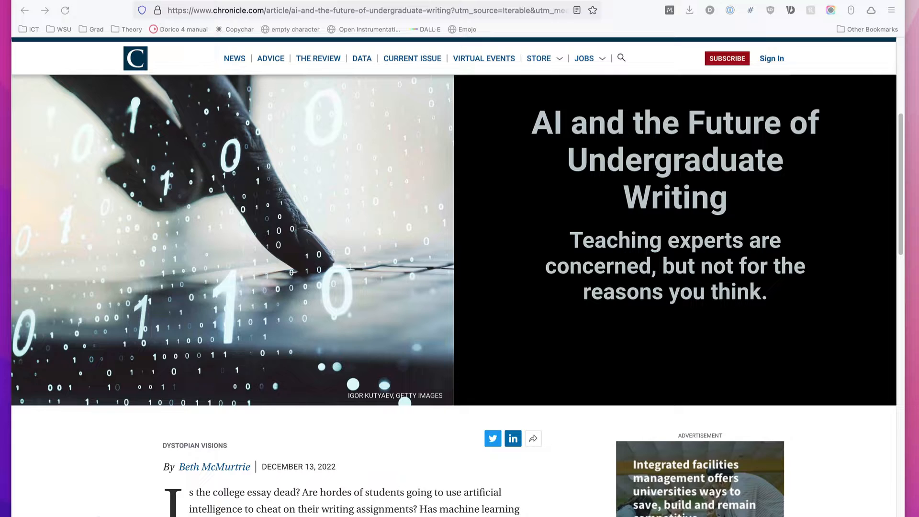
scroll("down", 3)
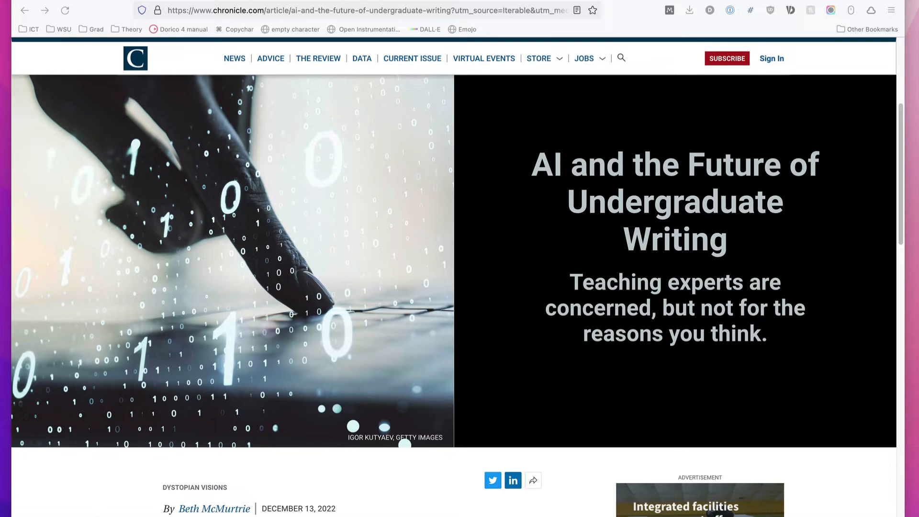
mouse_move(259, 296)
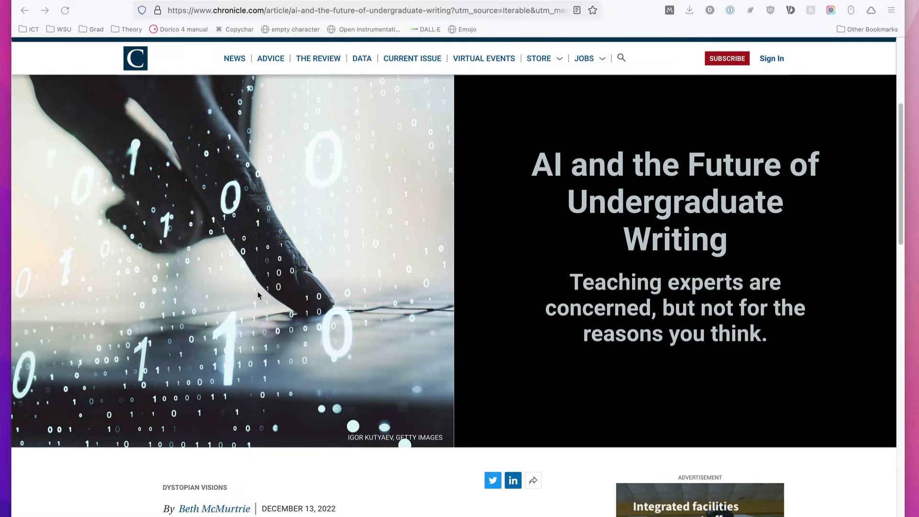
mouse_move(189, 47)
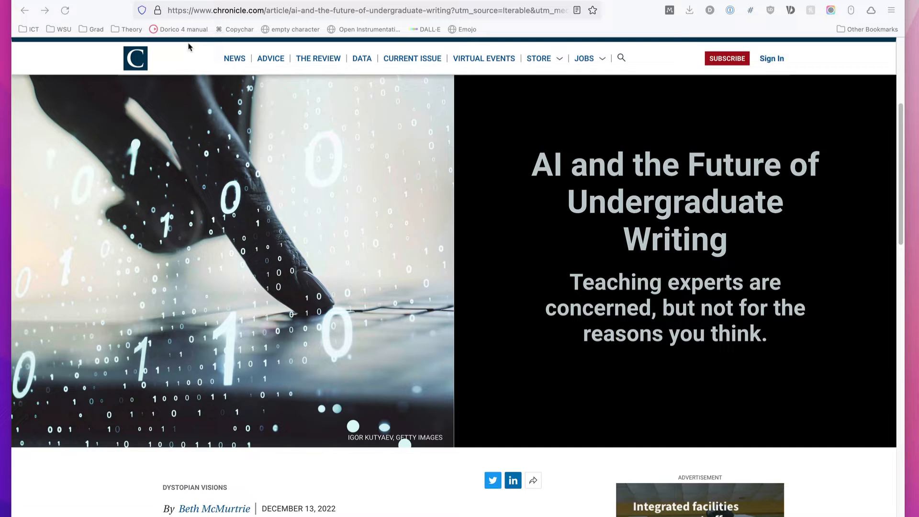
mouse_move(177, 89)
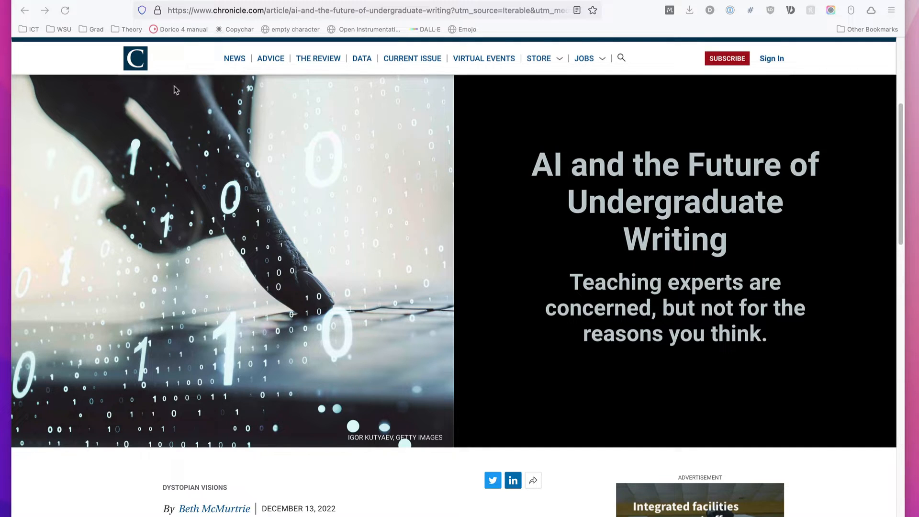
left_click(369, 10)
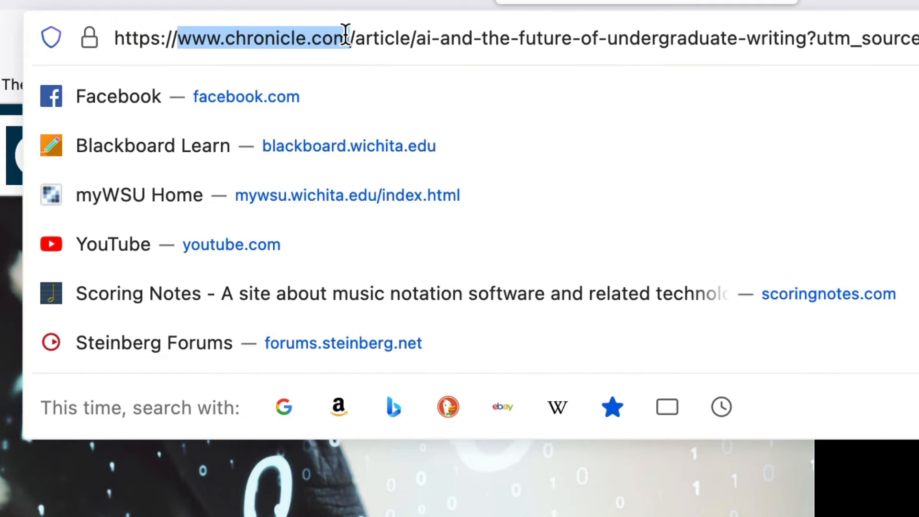
mouse_move(235, 97)
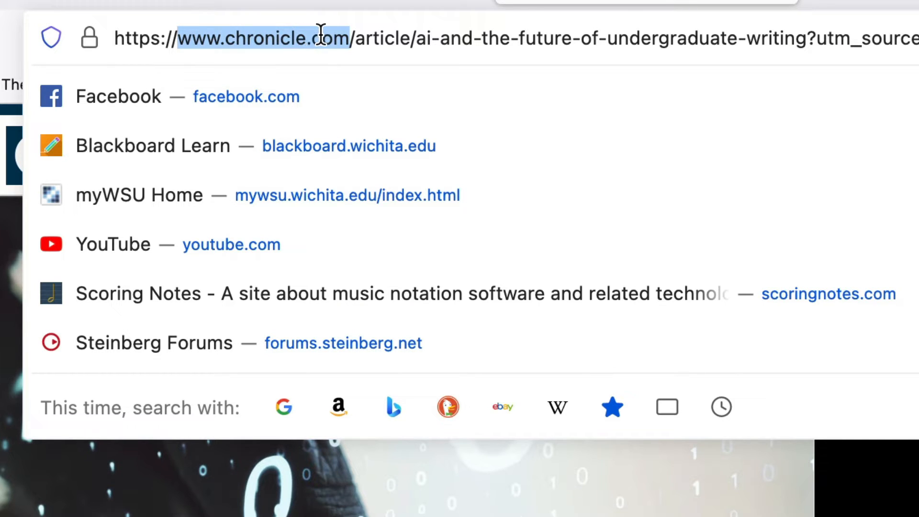
mouse_move(210, 38)
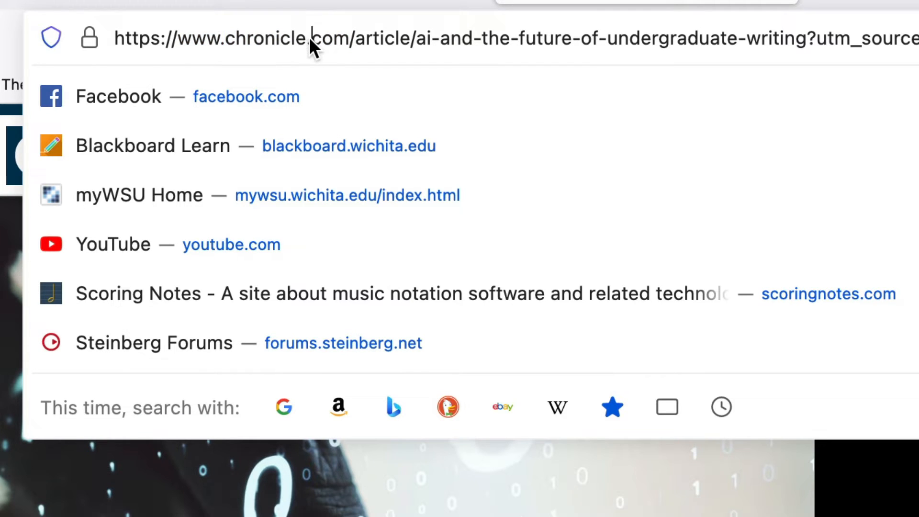
mouse_move(358, 44)
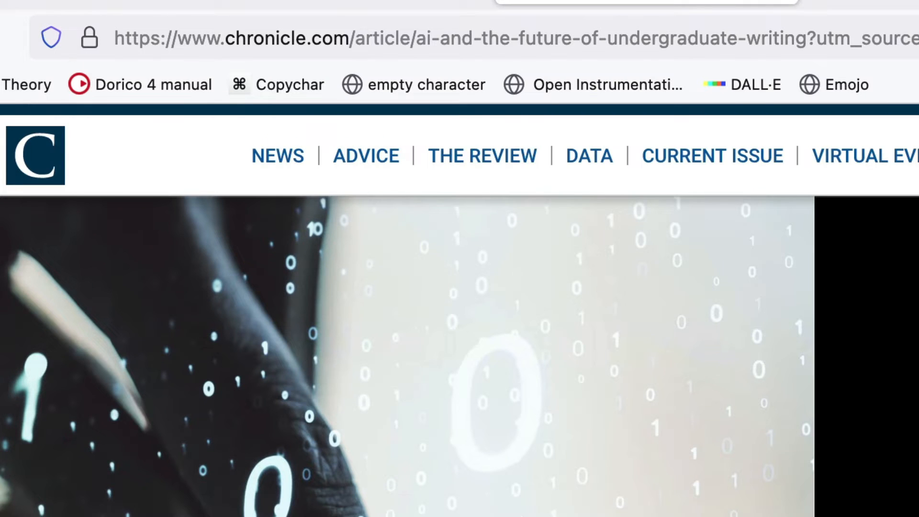
mouse_move(30, 415)
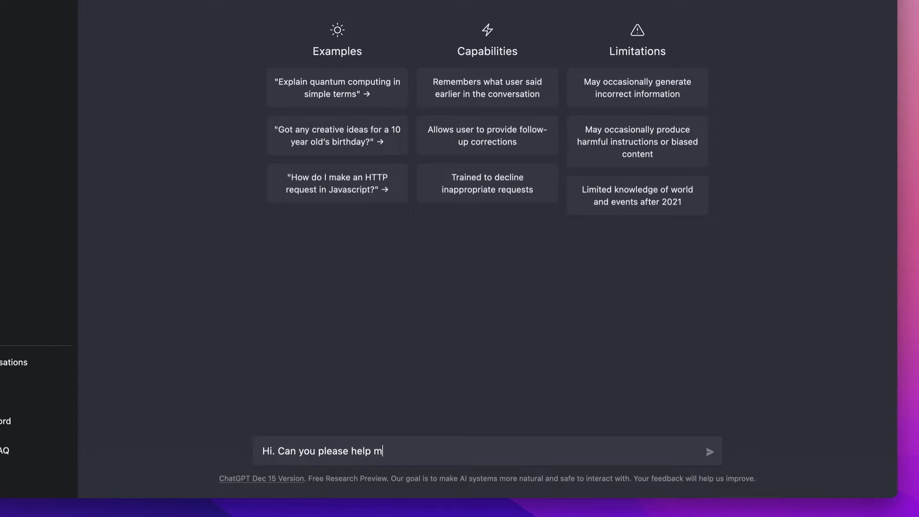
Ask ChatGPT to write a JavaScript bookmarklet
type("e write a J")
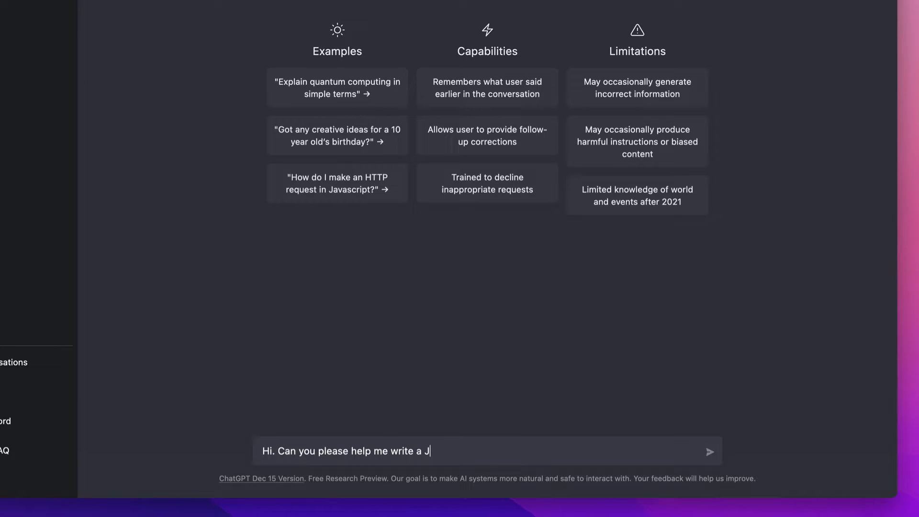
type("avaScript boo")
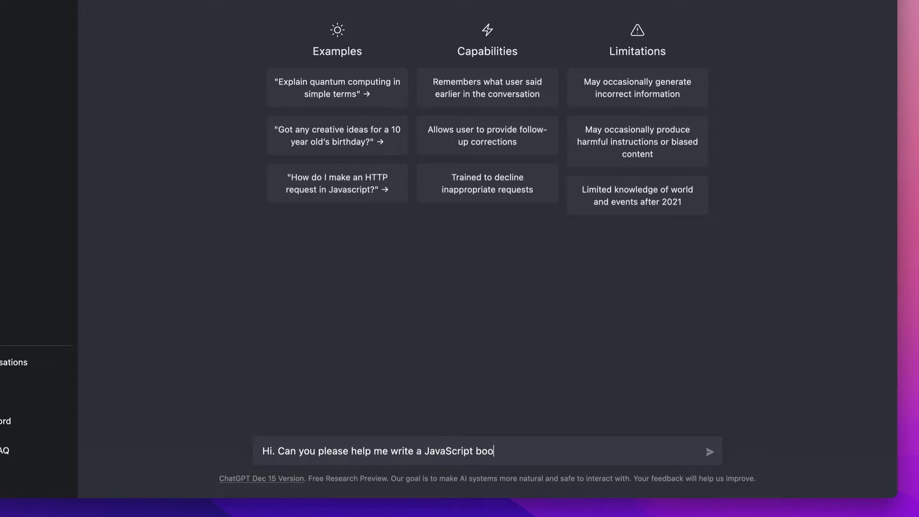
left_click(712, 452)
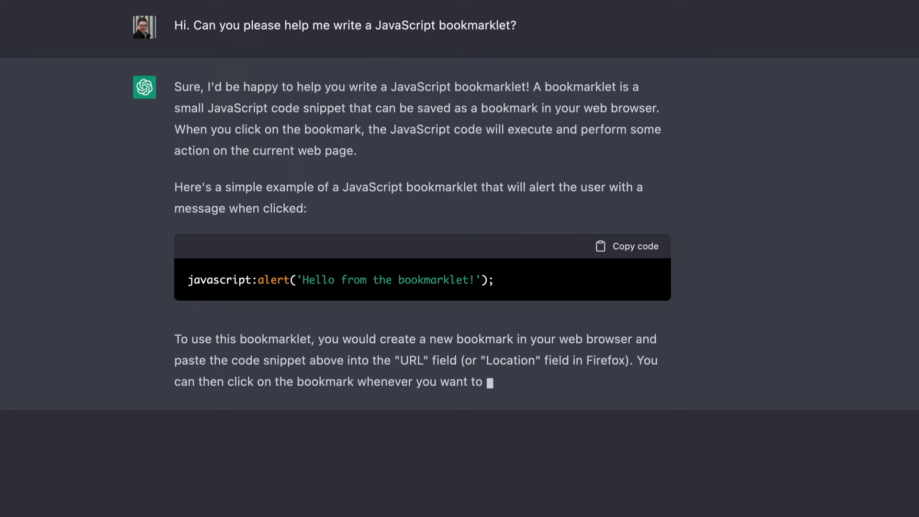
Draft a follow-up asking for a bookmarklet that opens a new URL based on the current one
type("Thanks,")
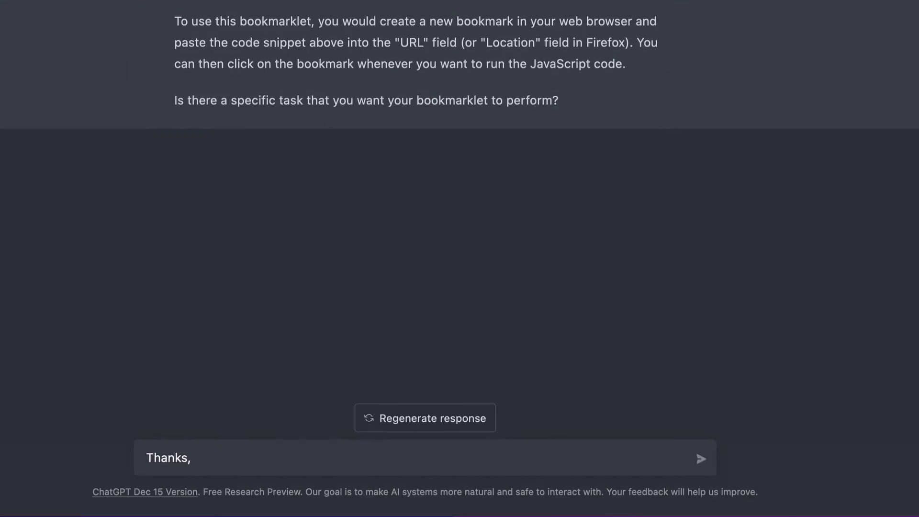
type("yes there is a s")
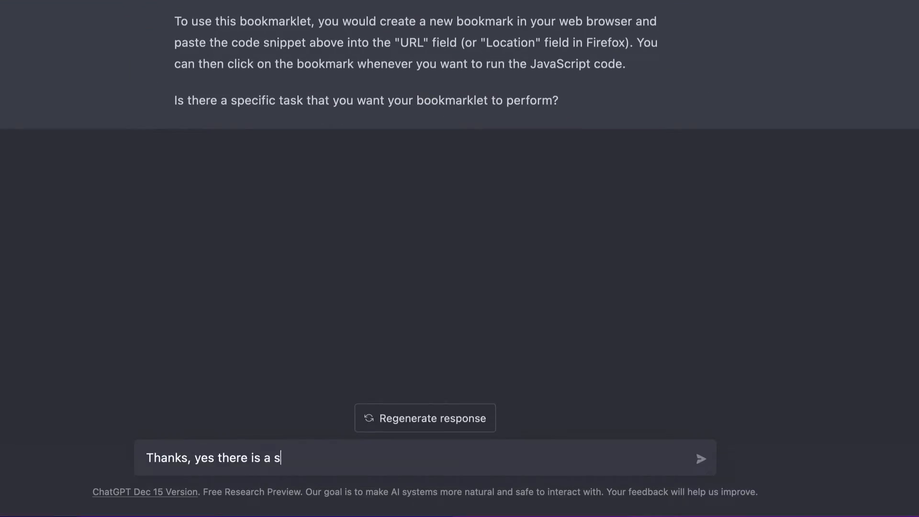
type("pecific task! I want the bookmarklet to look at the current URL and")
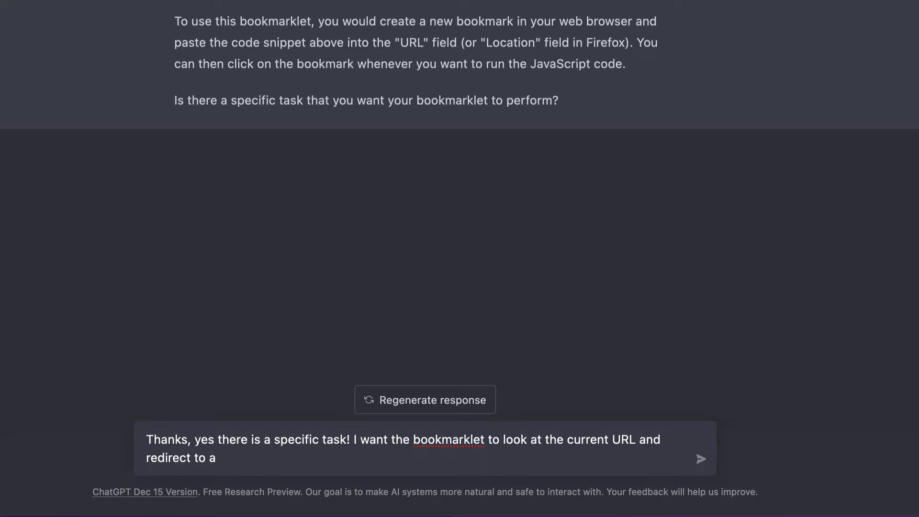
type("new URL")
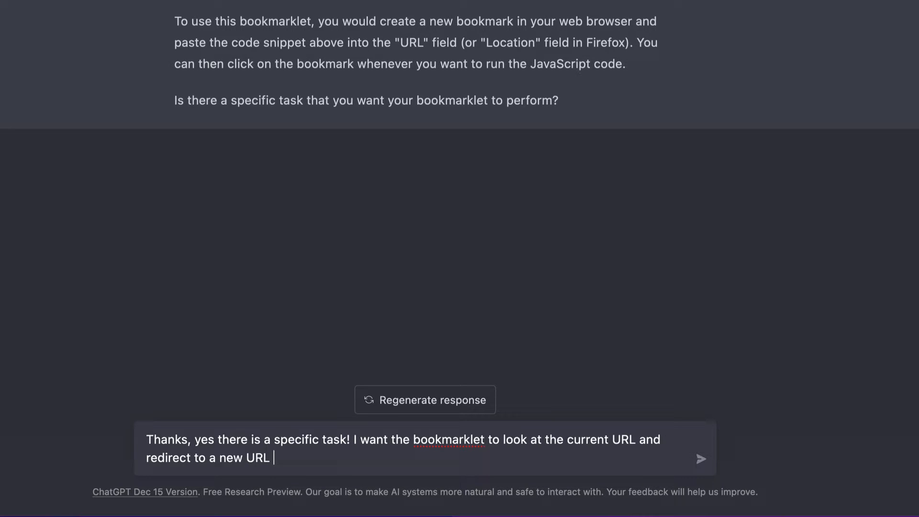
type("based on the curren")
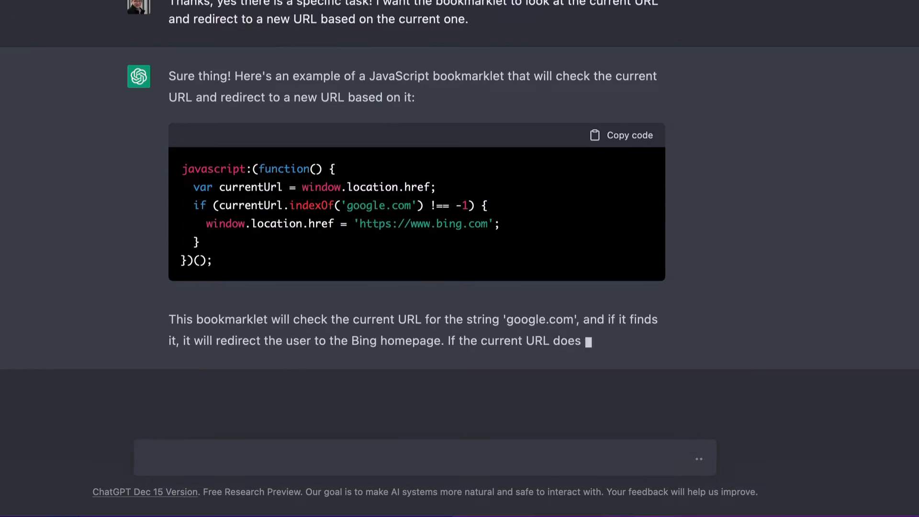
scroll("down", 3)
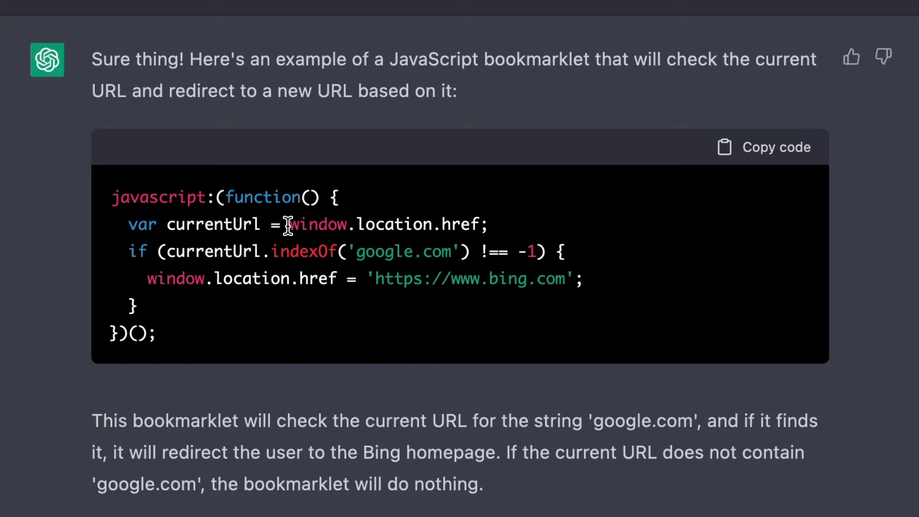
left_click_drag(286, 224, 489, 224)
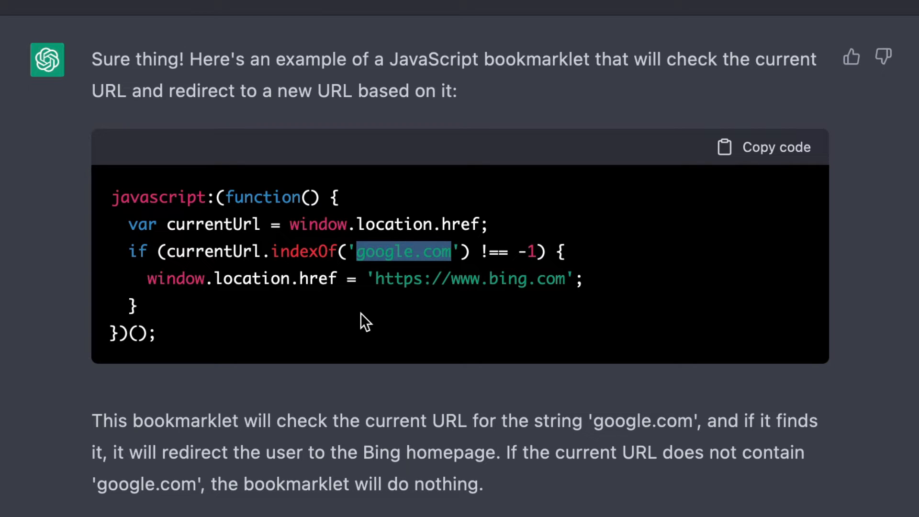
mouse_move(308, 260)
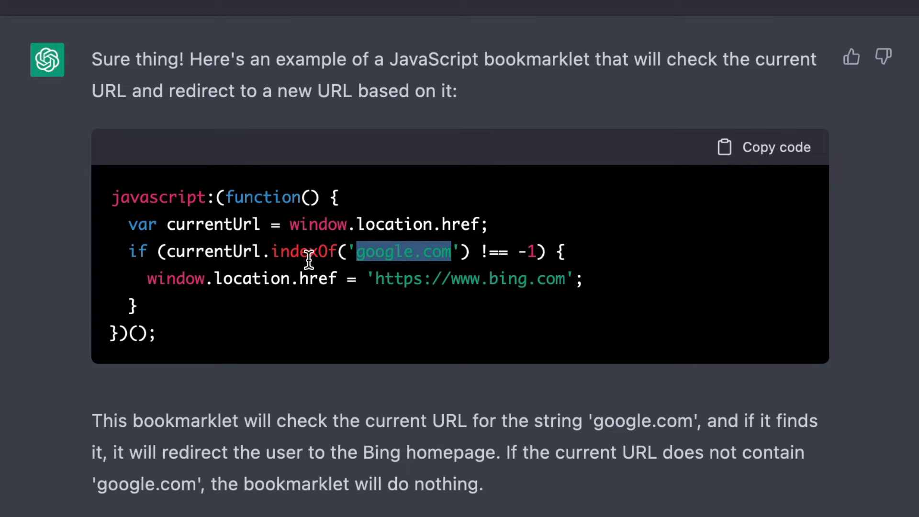
mouse_move(501, 252)
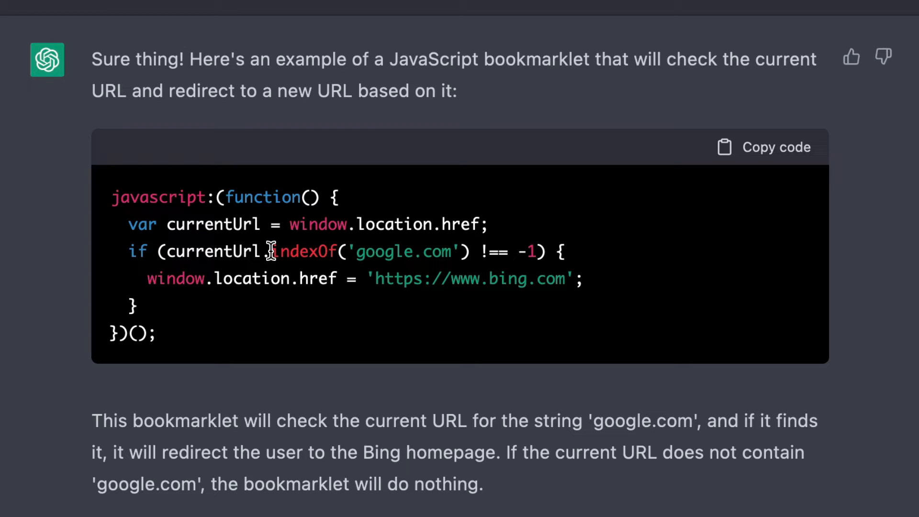
double_click(303, 251)
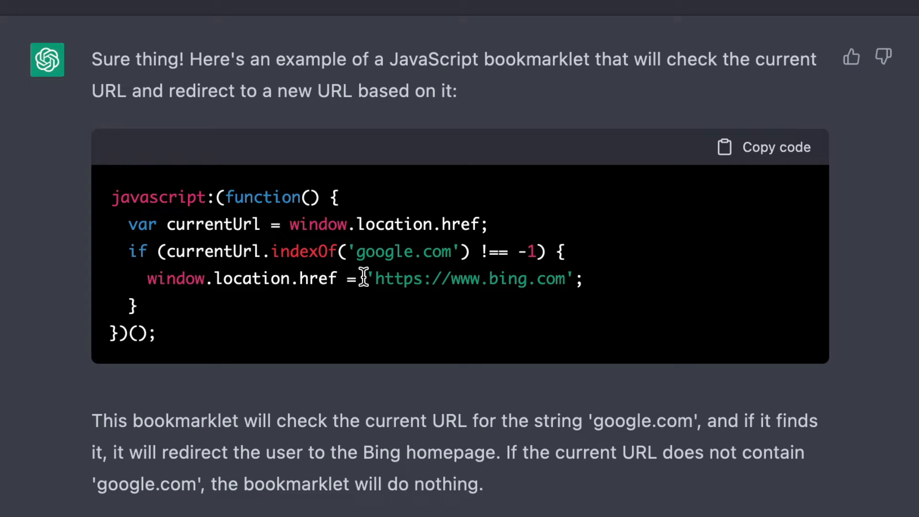
left_click_drag(366, 279, 577, 278)
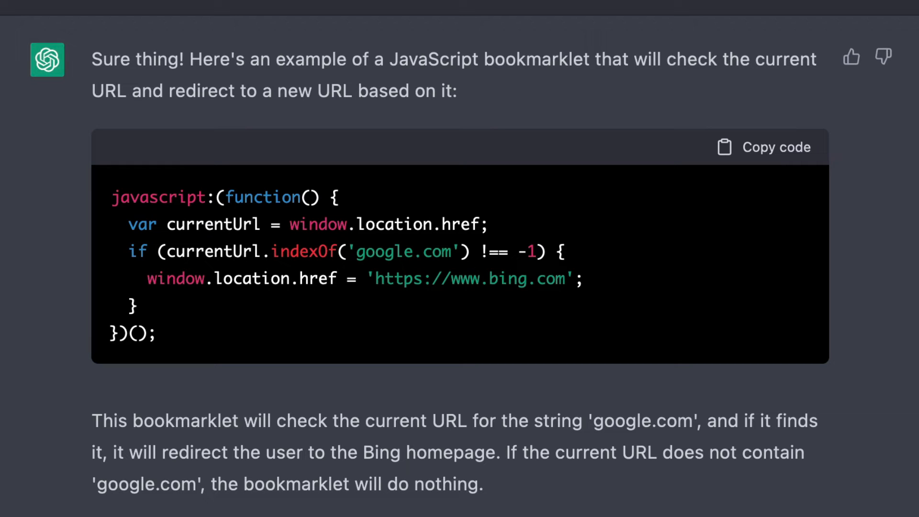
Begin the follow-up: take the URL's domain and subdomain and replace dots with dashes
scroll("down", 3)
type("I want the bookm")
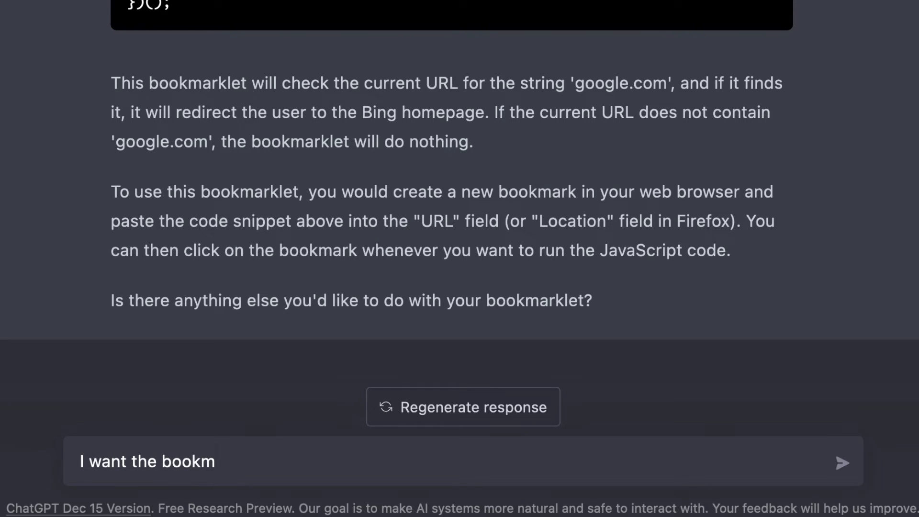
type("Thanks!")
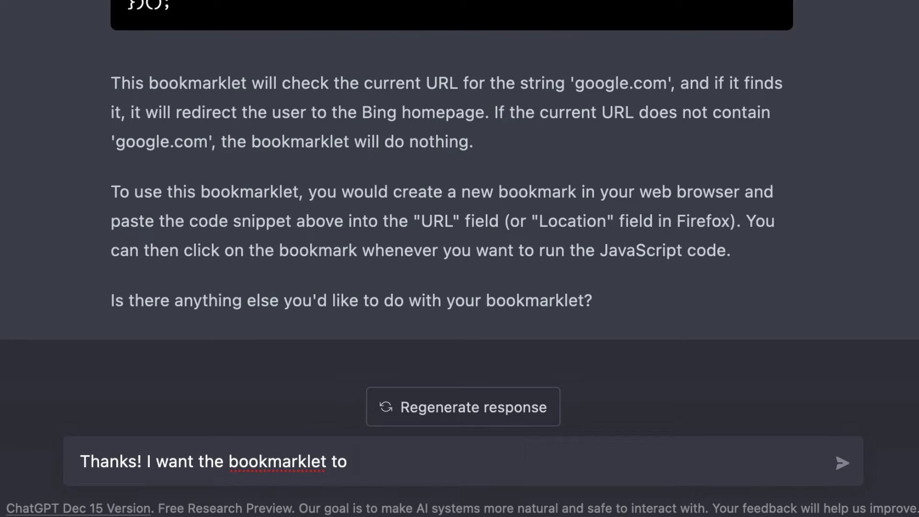
type("take")
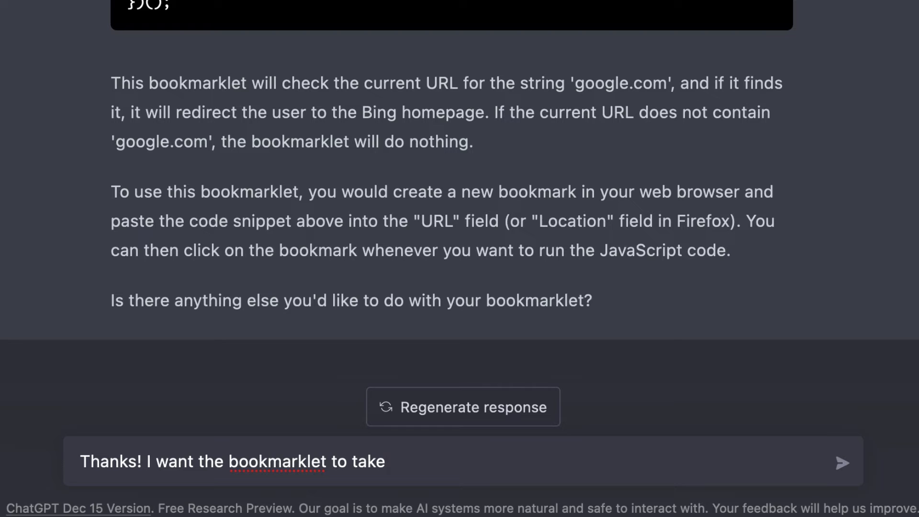
type("everything")
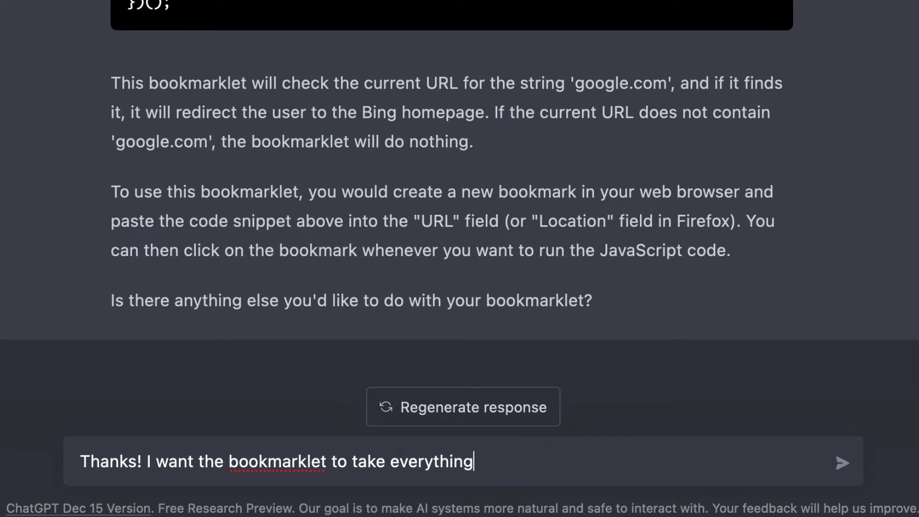
type("from the")
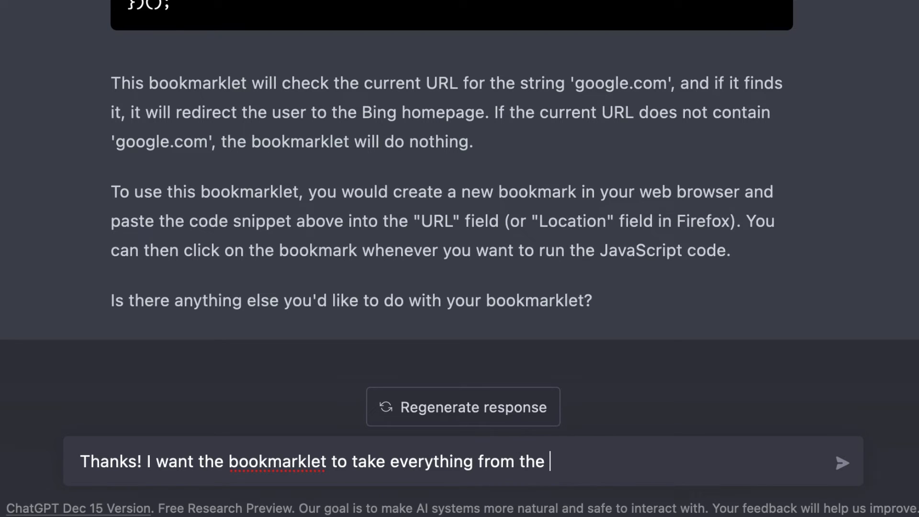
type("domain and sub")
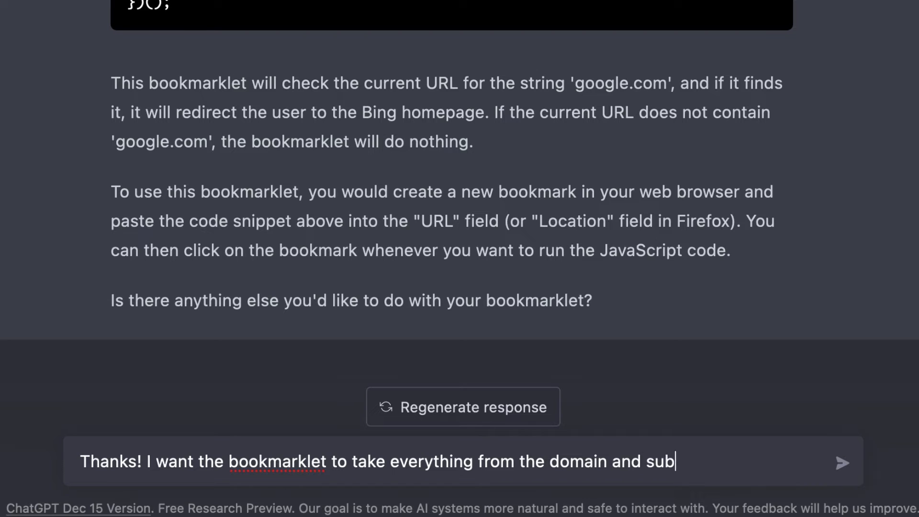
type("domain of the")
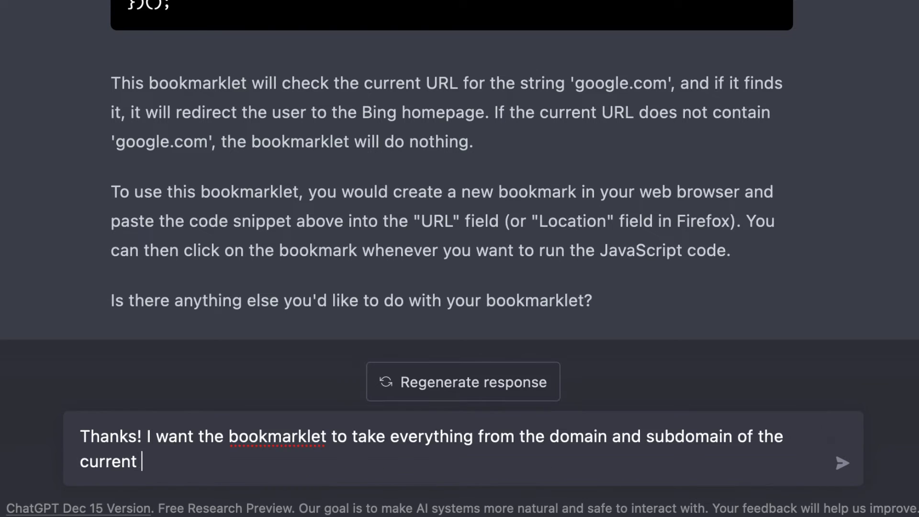
type("URL,")
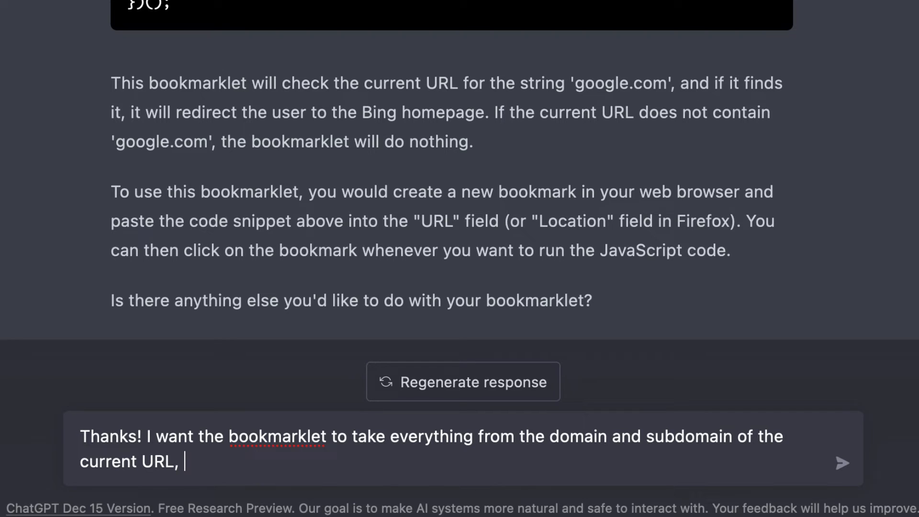
type("replace the dots")
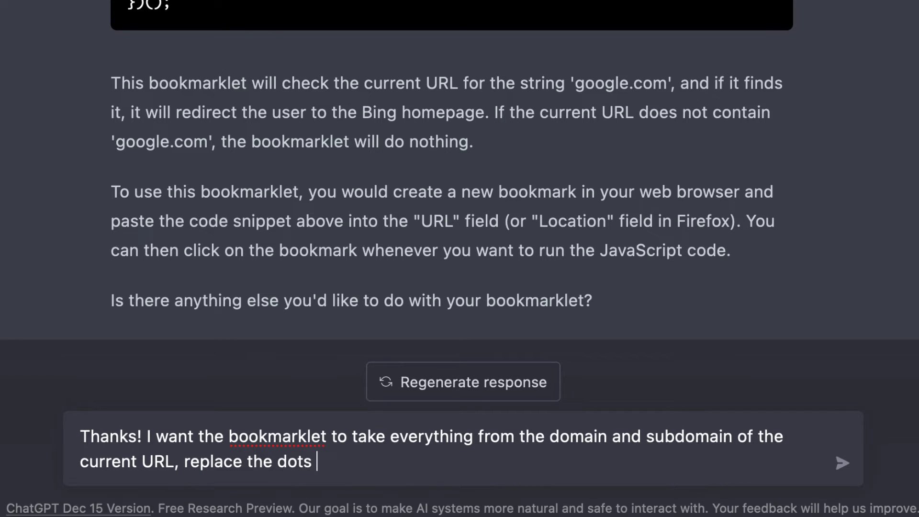
type("with dashe")
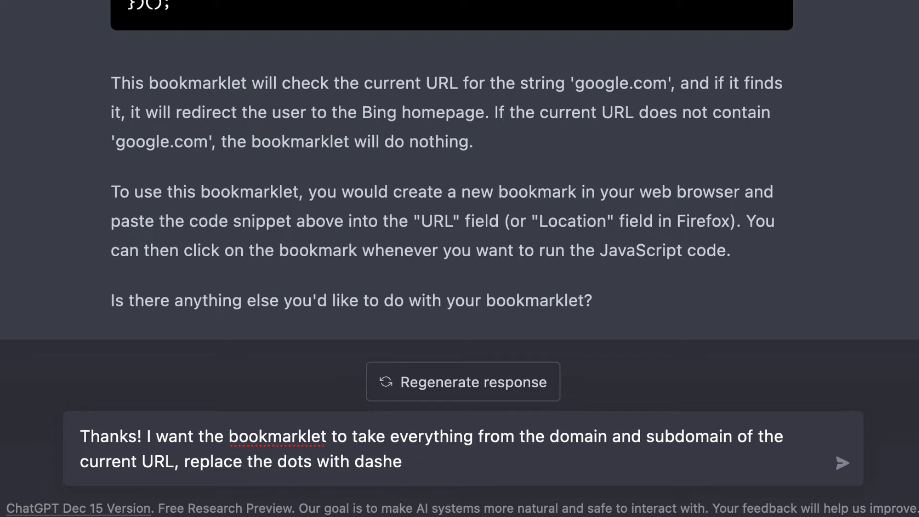
type("s, and use that as")
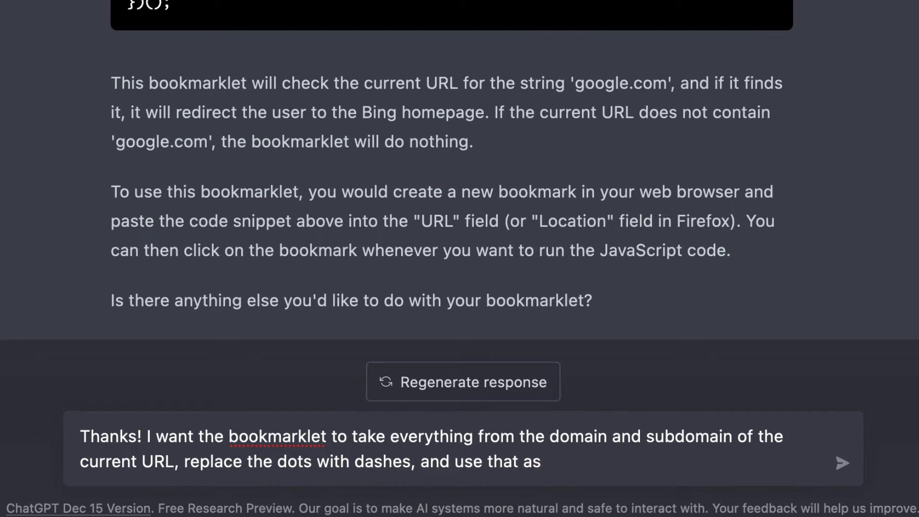
Finish the message asking to use that as a subdomain while keeping the path, and send it
left_click(547, 462)
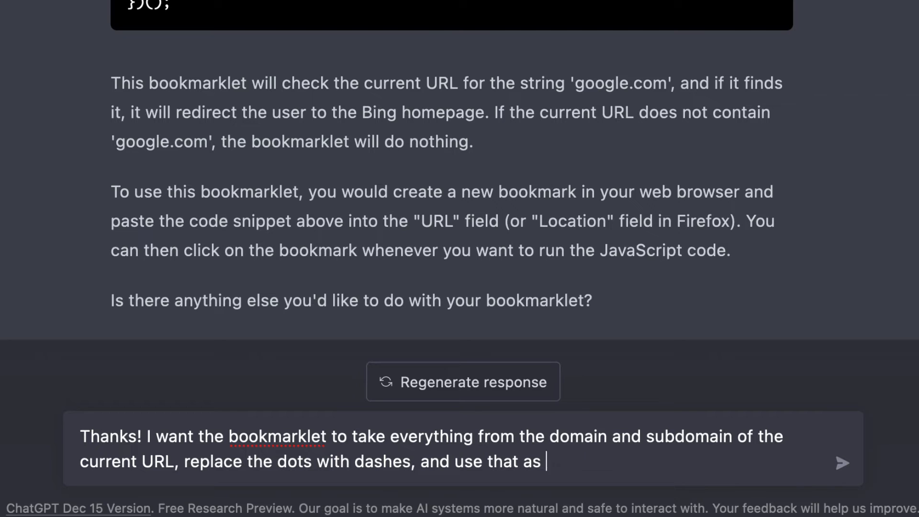
type("a sub")
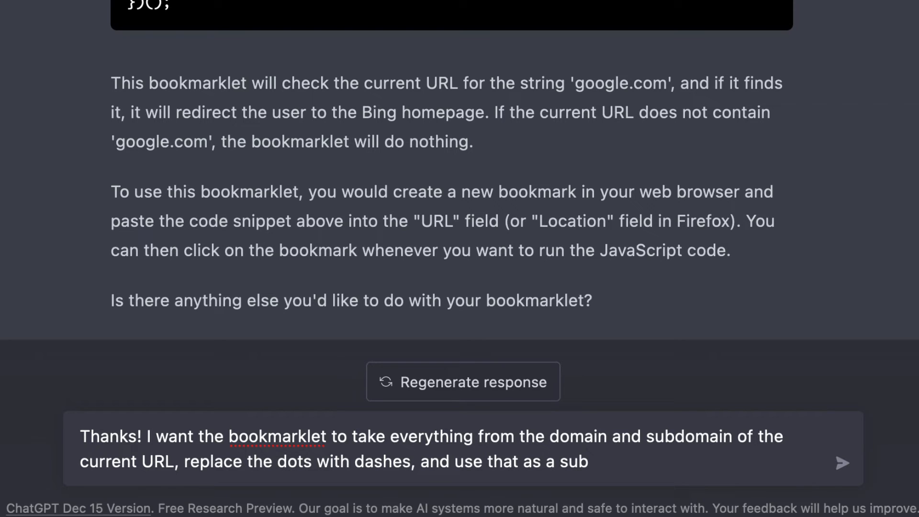
type("domain of proxy.wichita.edu")
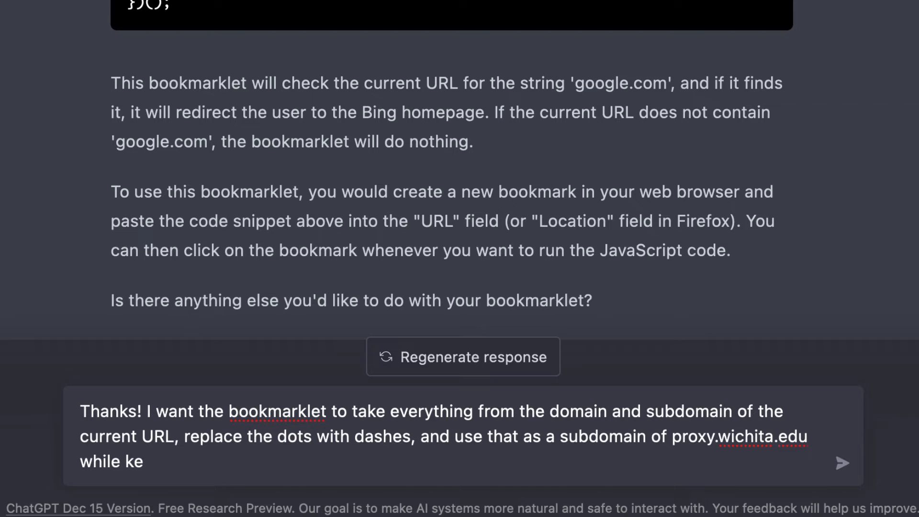
type("eping the rest of the")
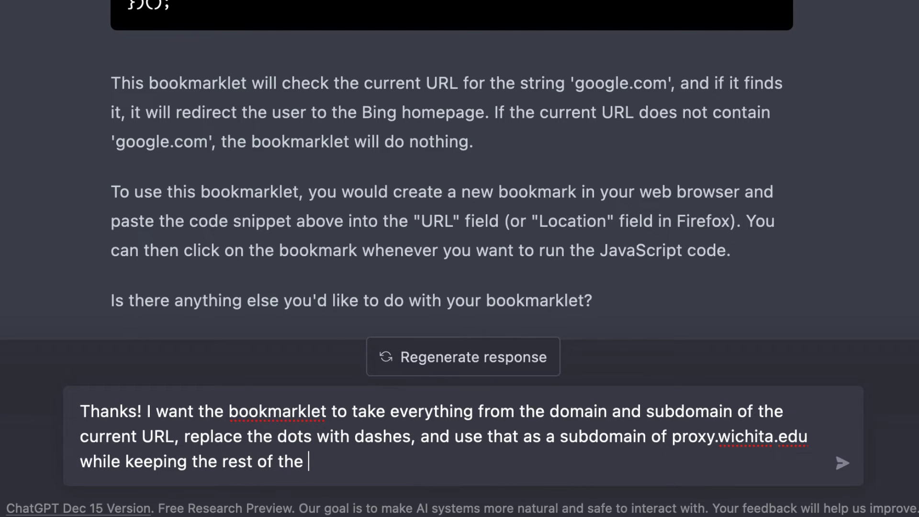
type("path the s")
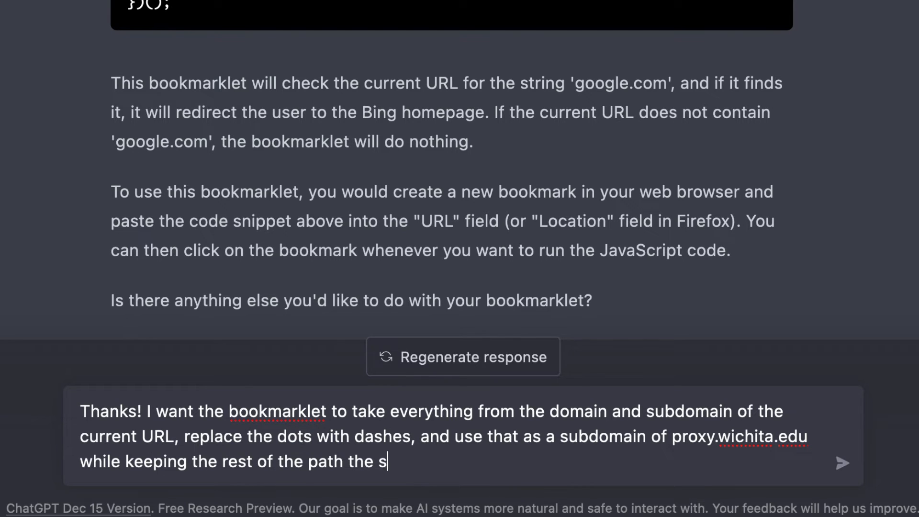
key("Enter")
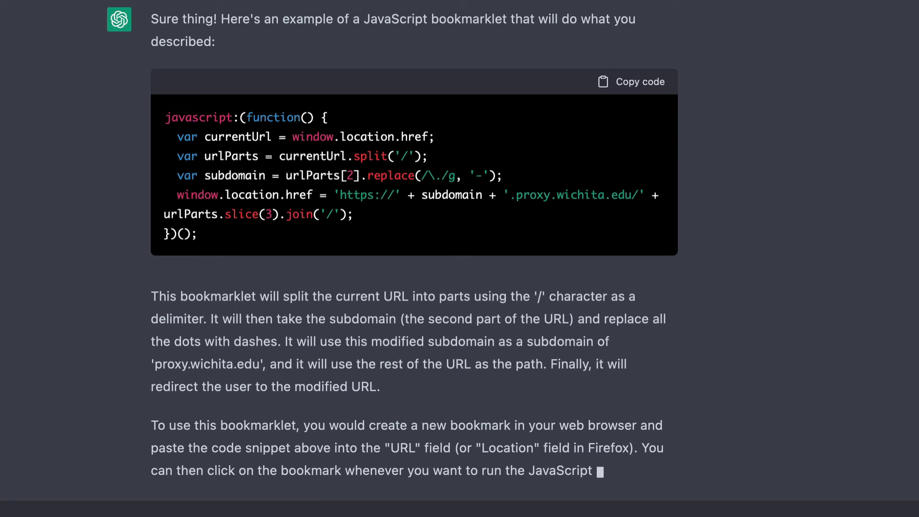
Scroll to the finished proxy.wichita.edu bookmarklet snippet and copy its code
scroll("down", 3)
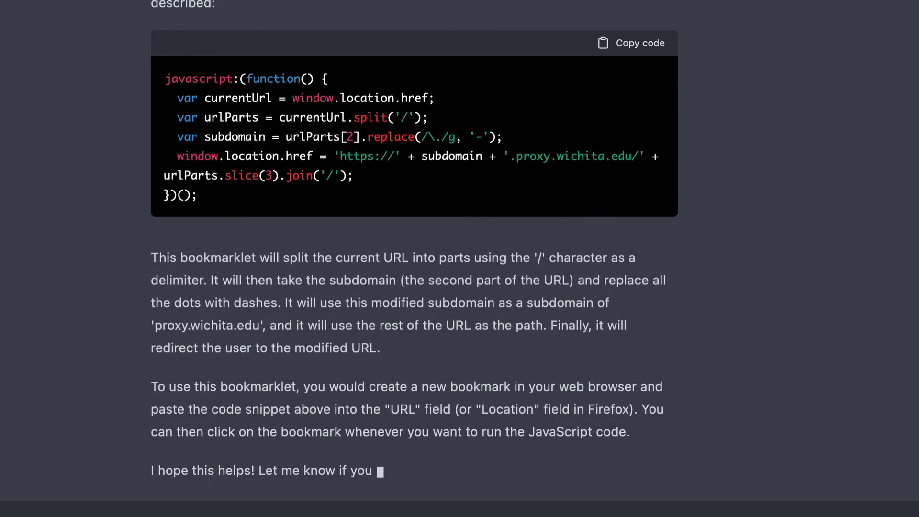
scroll("down", 3)
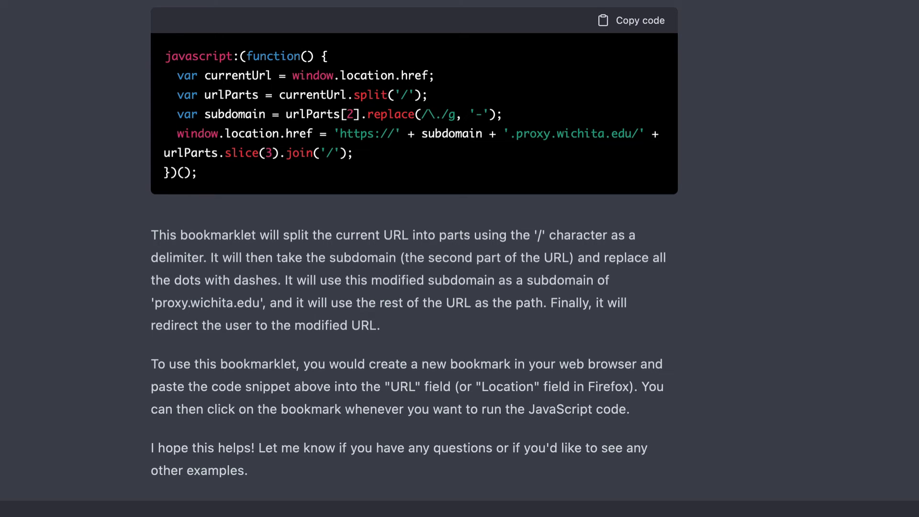
mouse_move(29, 206)
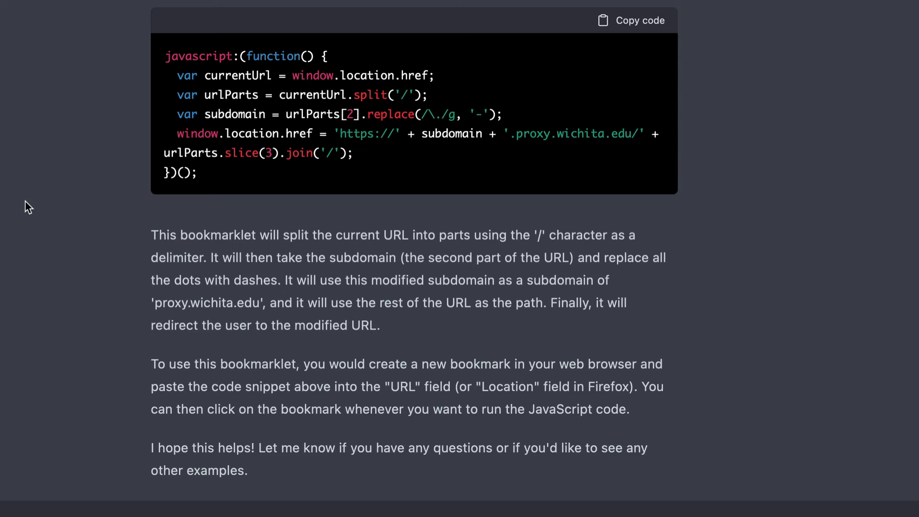
mouse_move(636, 39)
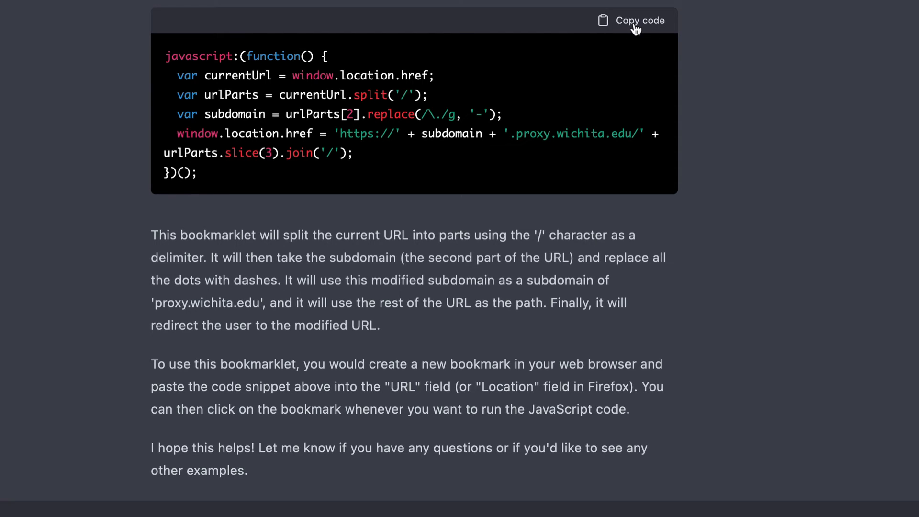
left_click(631, 20)
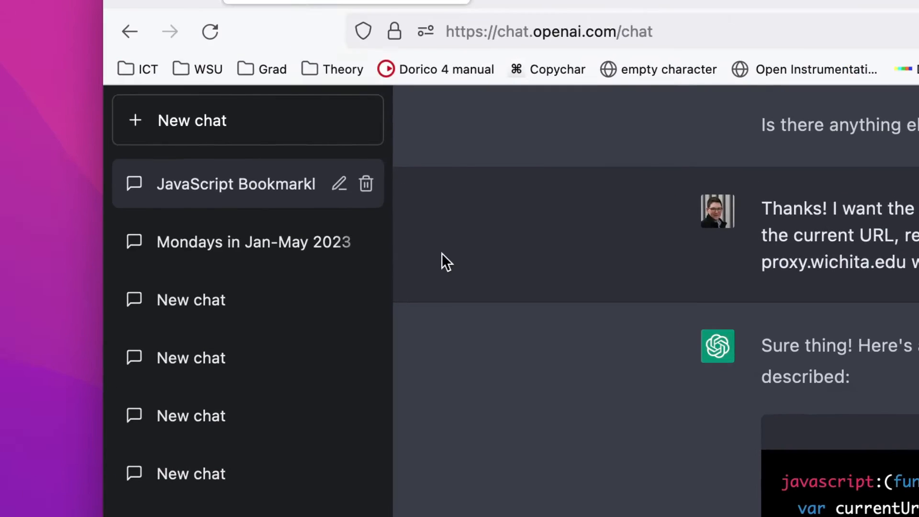
Open Firefox's bookmark Library at Bookmarks Toolbar and start a new bookmark there
left_click(263, 14)
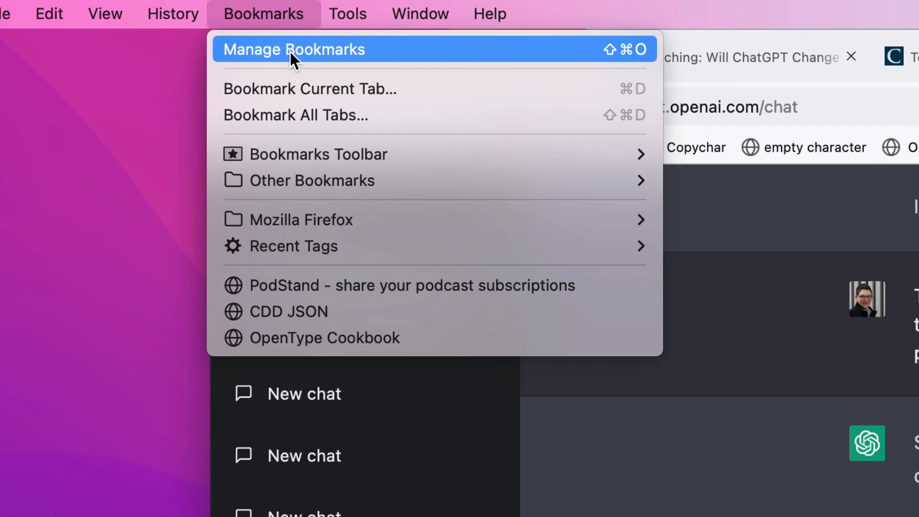
left_click(293, 49)
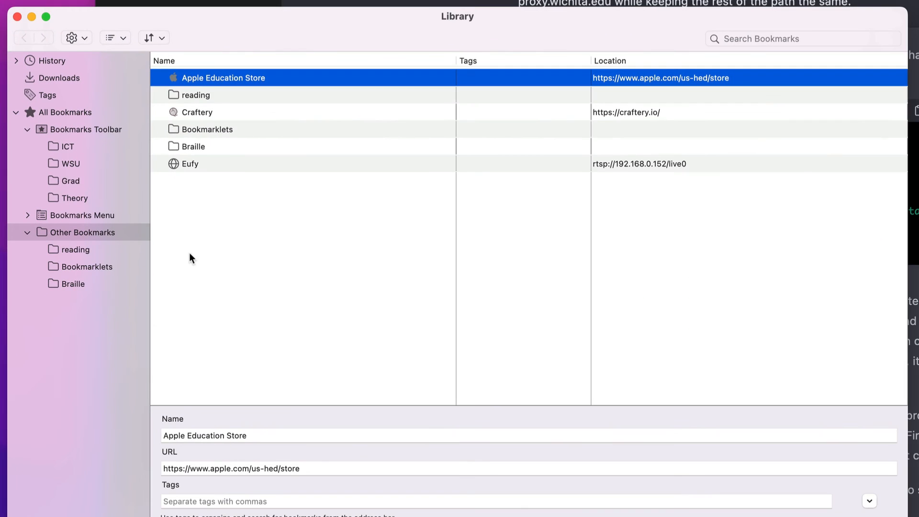
left_click(89, 130)
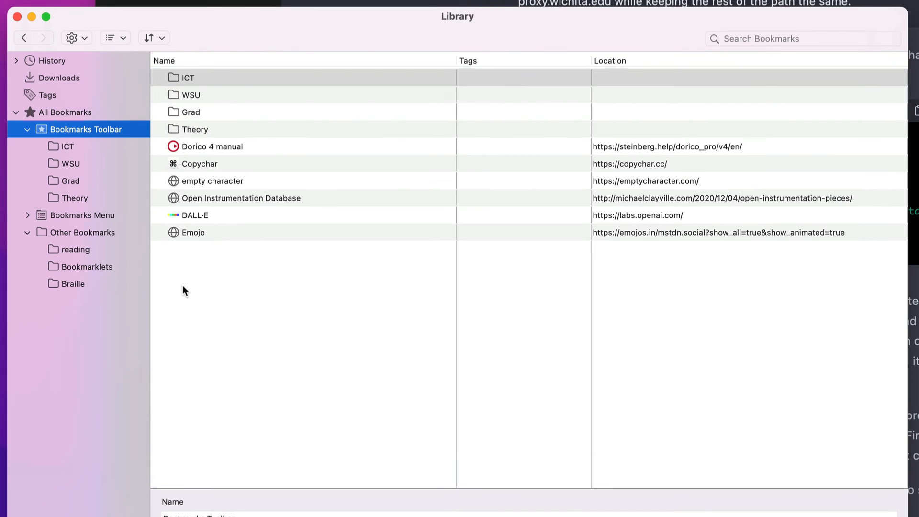
right_click(187, 76)
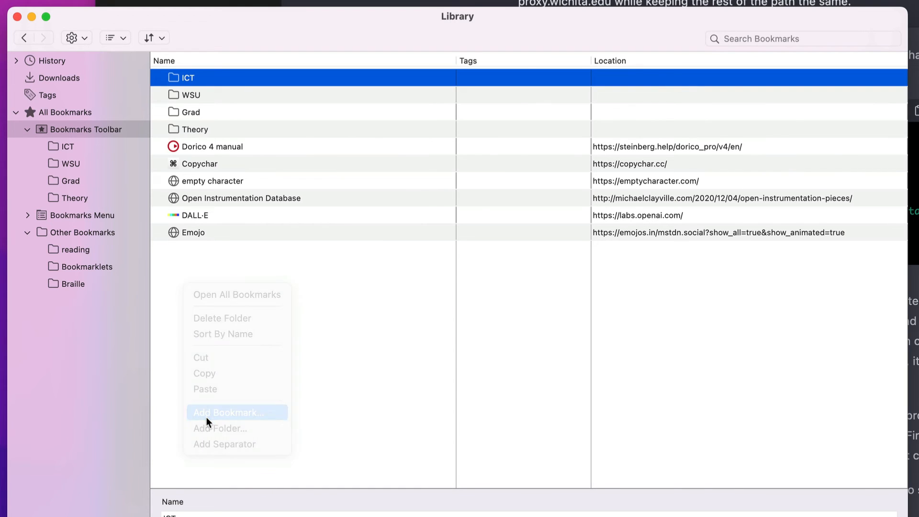
left_click(237, 412)
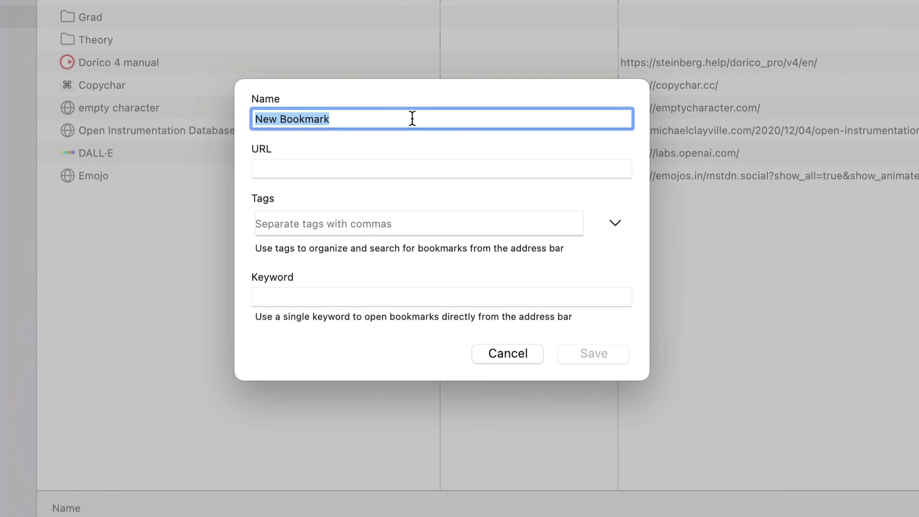
Save a 'read Chronicle' bookmark with the pasted proxy-redirect JavaScript, then close the Library
type("read Chronicl")
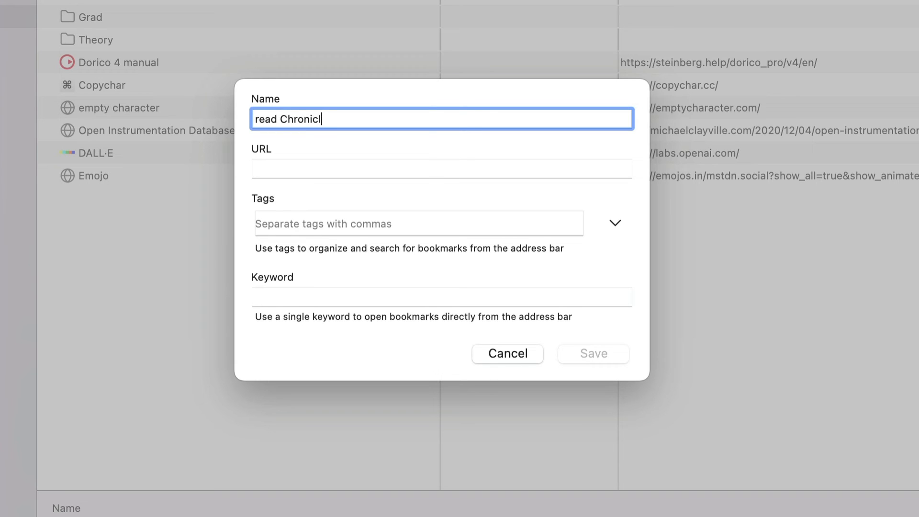
type("'https://' + subdomain + '.proxy.wichita.edu/' + urlParts.slice(3).join('/'); })();")
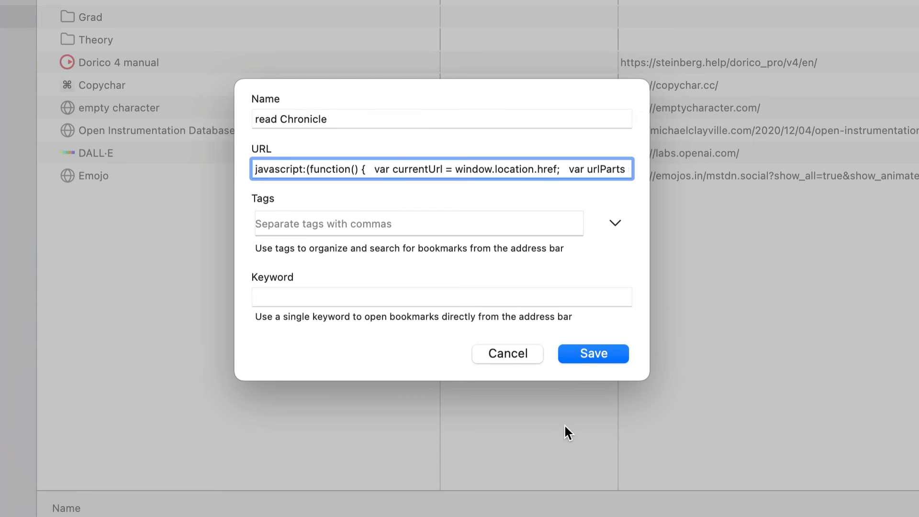
left_click(593, 353)
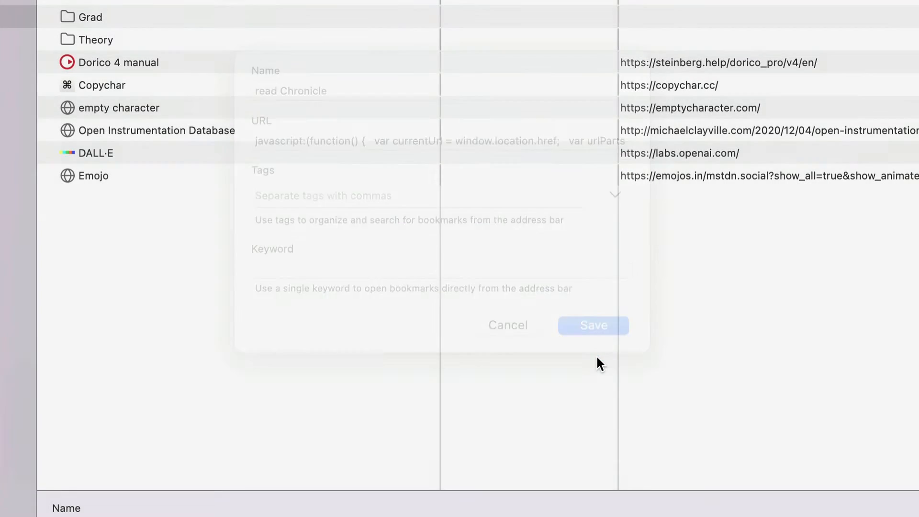
left_click(593, 325)
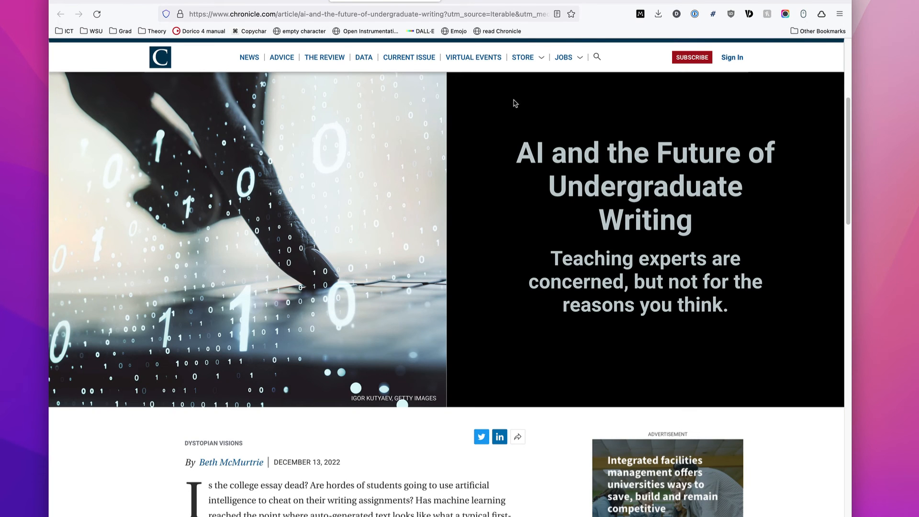
mouse_move(501, 31)
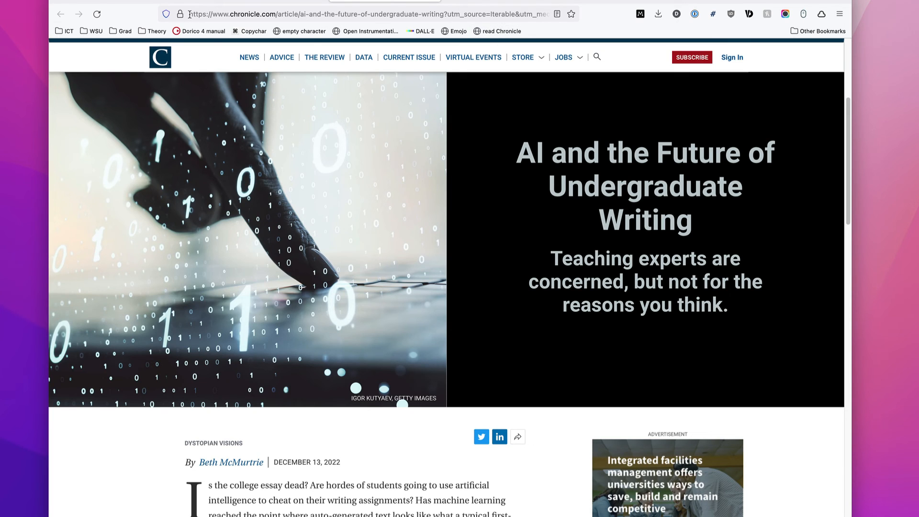
mouse_move(258, 28)
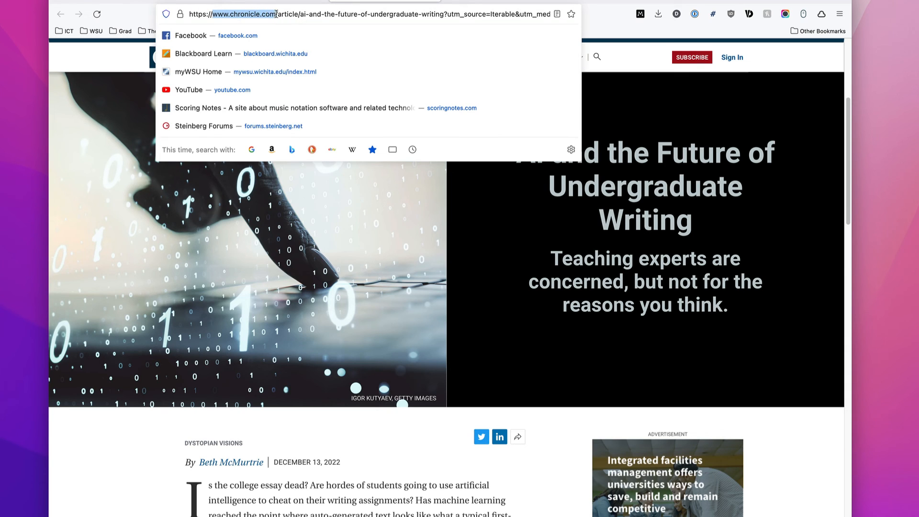
left_click(489, 210)
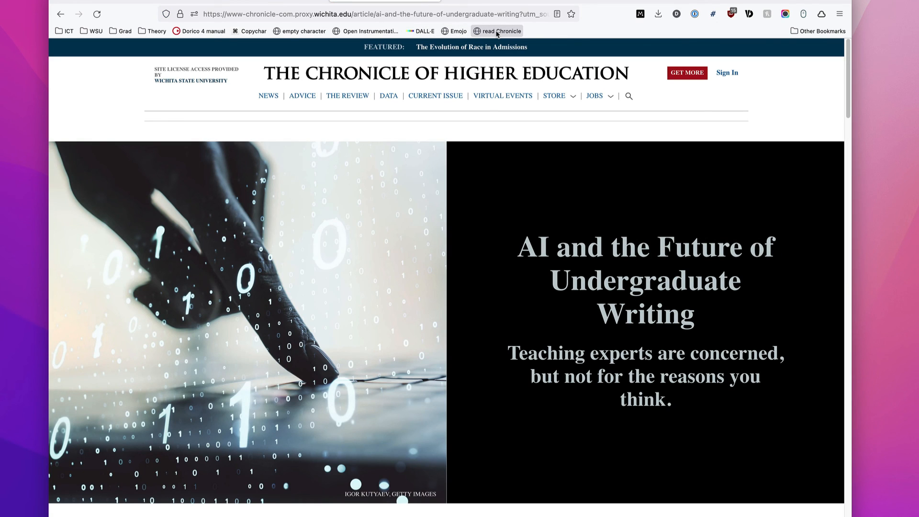
mouse_move(506, 195)
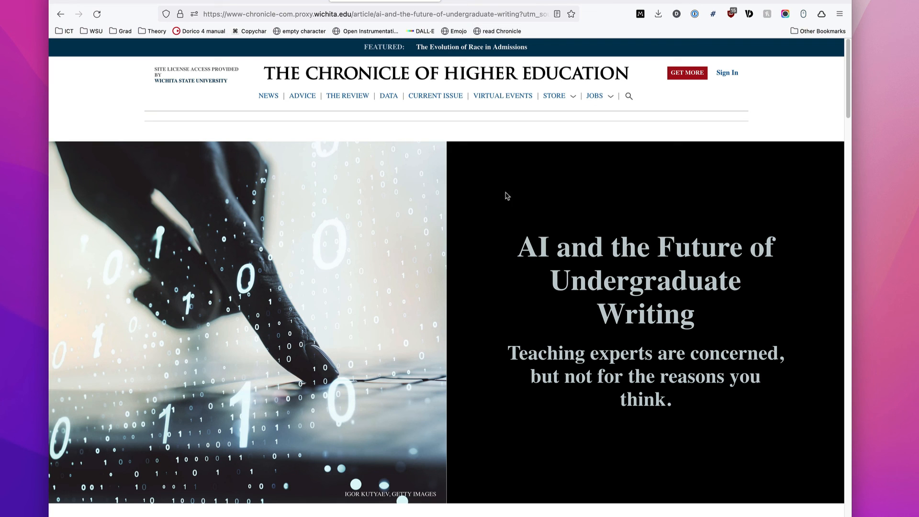
scroll("down", 3)
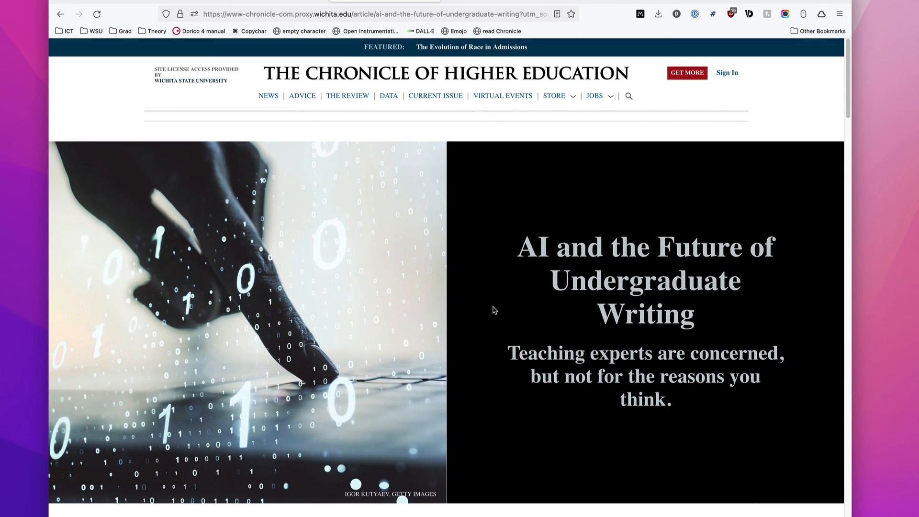
scroll("down", 3)
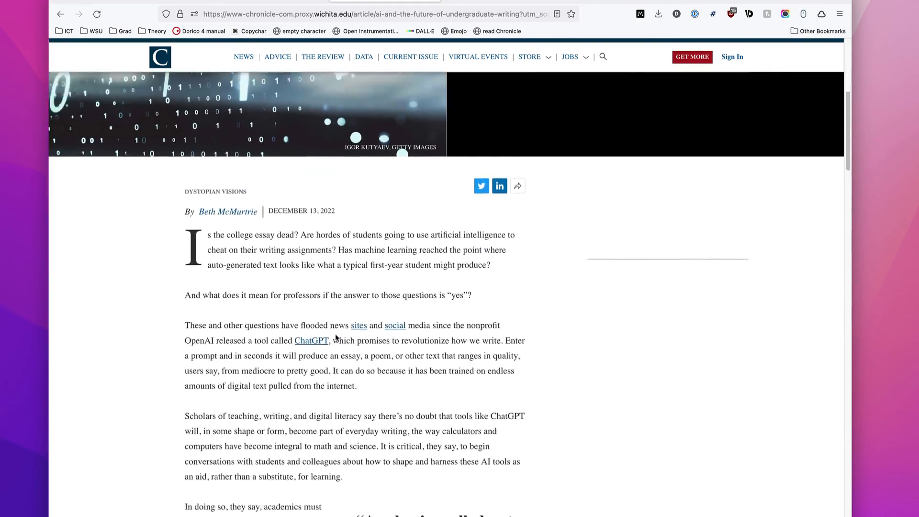
scroll("down", 3)
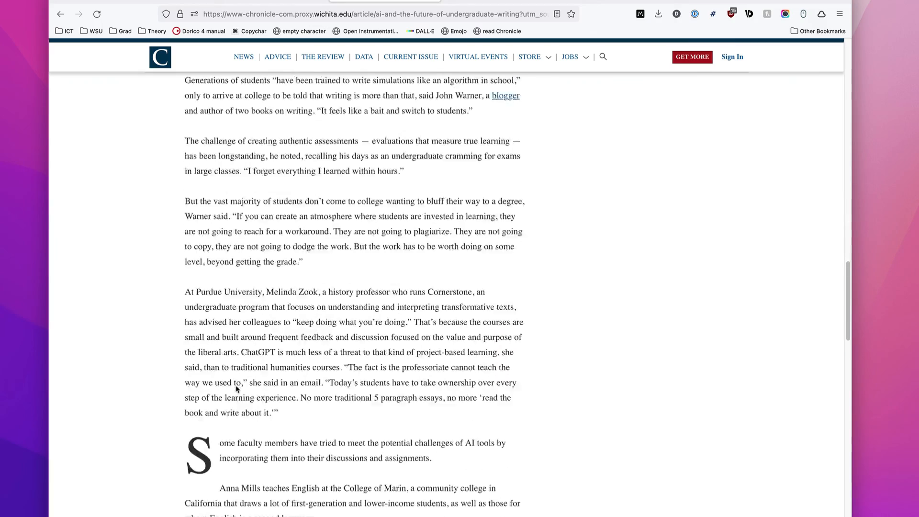
scroll("down", 3)
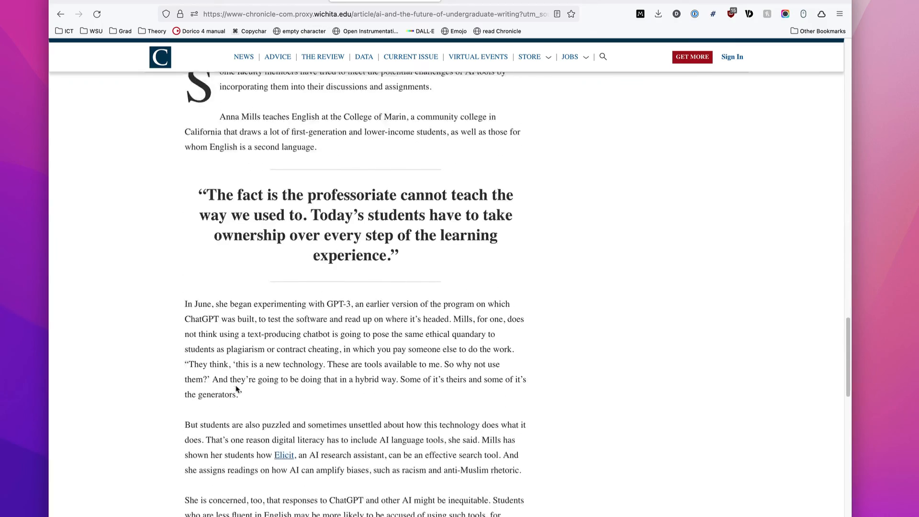
scroll("down", 3)
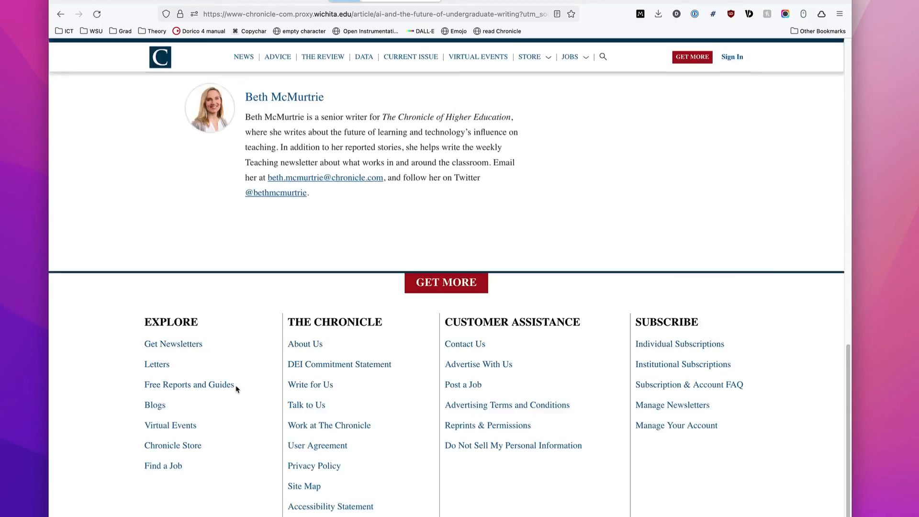